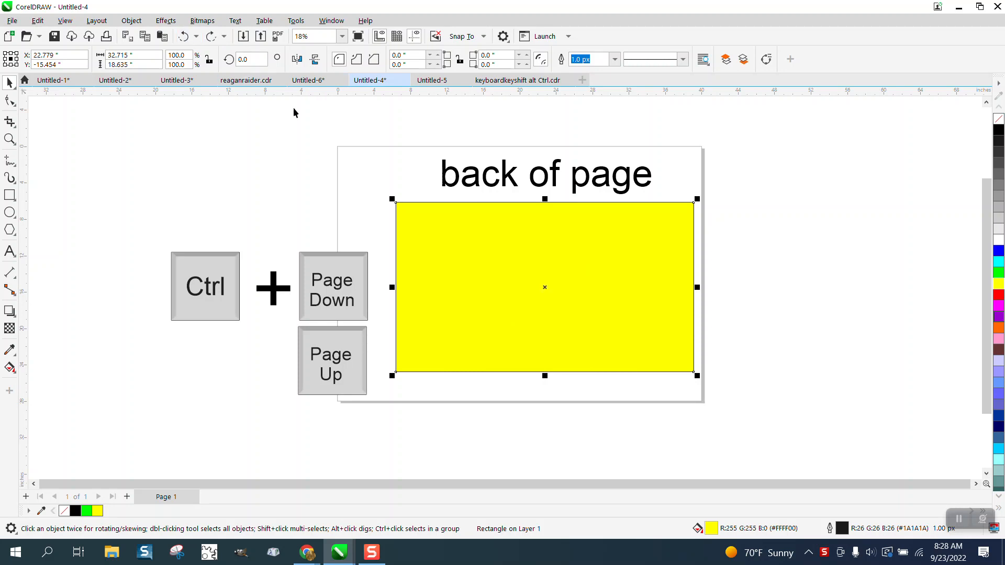
Step: Select the yellow rectangle and show the Object > Order commands with their shortcuts
{"action": "left_click", "coordinate": [180, 80]}
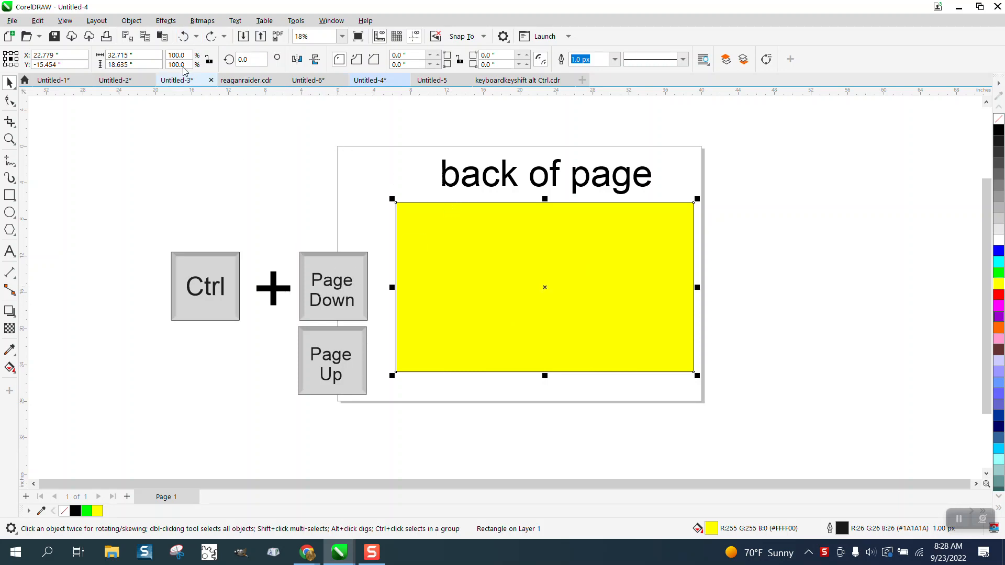
{"action": "left_click", "coordinate": [131, 20]}
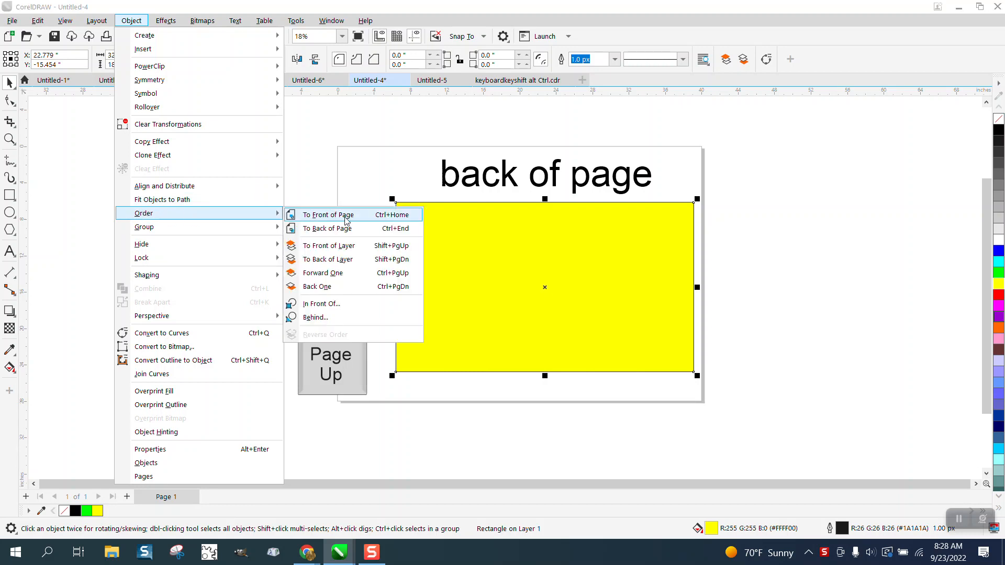
{"action": "mouse_move", "coordinate": [400, 221]}
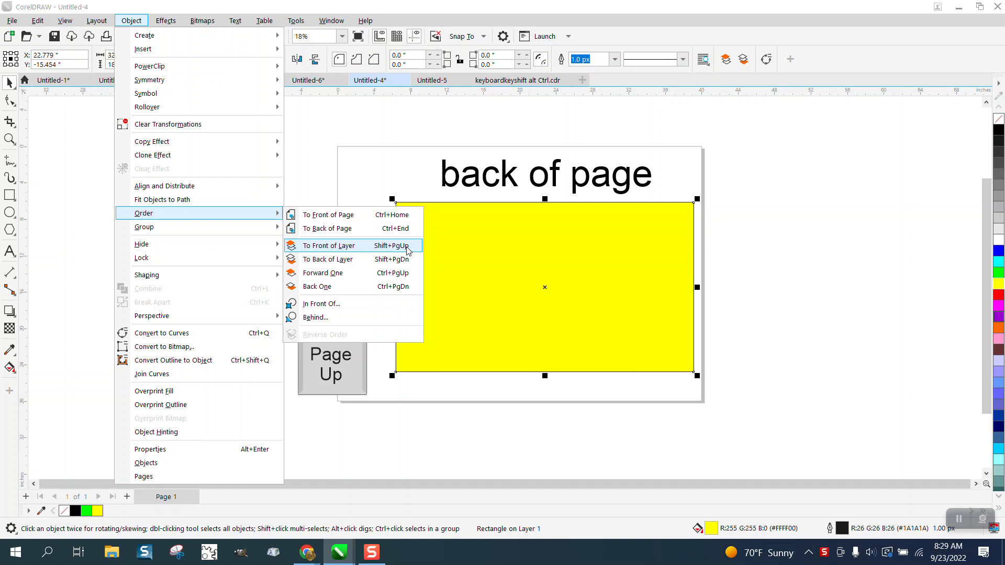
{"action": "mouse_move", "coordinate": [408, 255]}
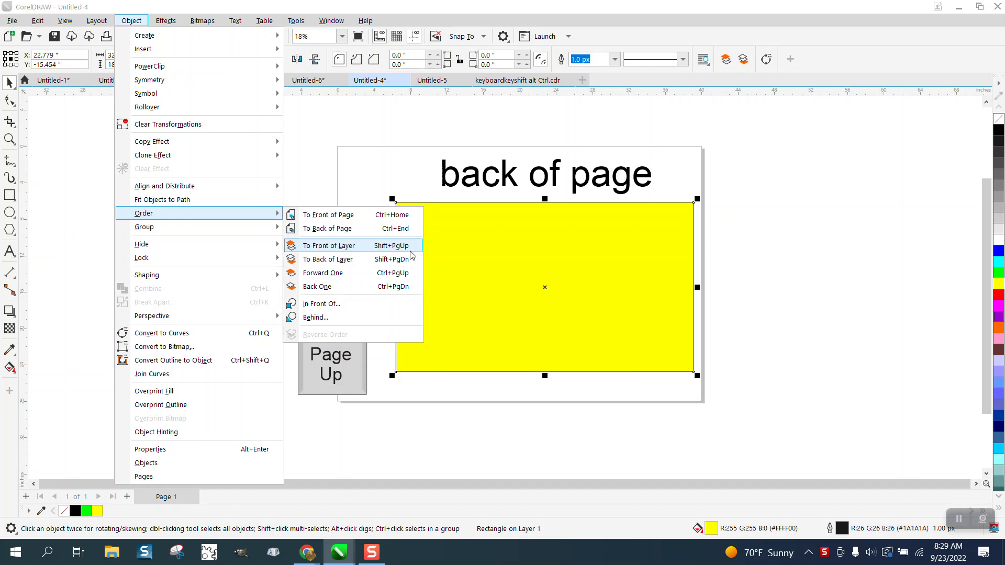
Step: Dismiss the ordering menu and select the yellow rectangle again
{"action": "left_click", "coordinate": [328, 259]}
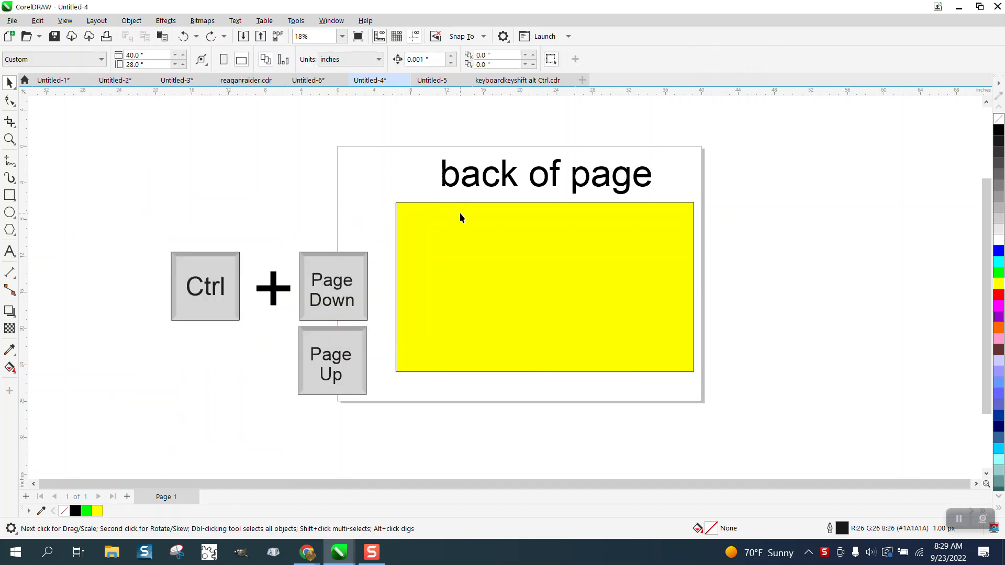
{"action": "mouse_move", "coordinate": [413, 288]}
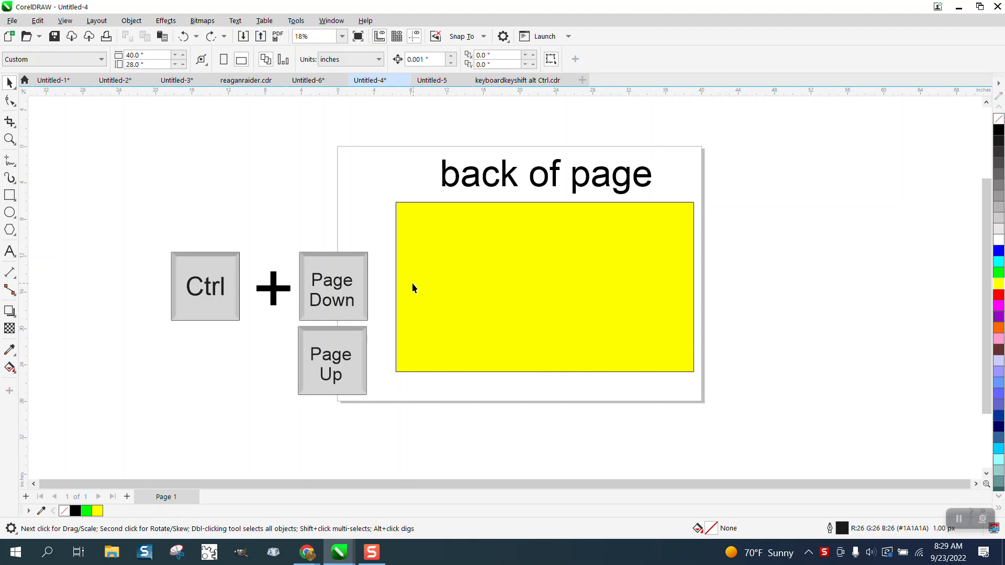
{"action": "mouse_move", "coordinate": [290, 274]}
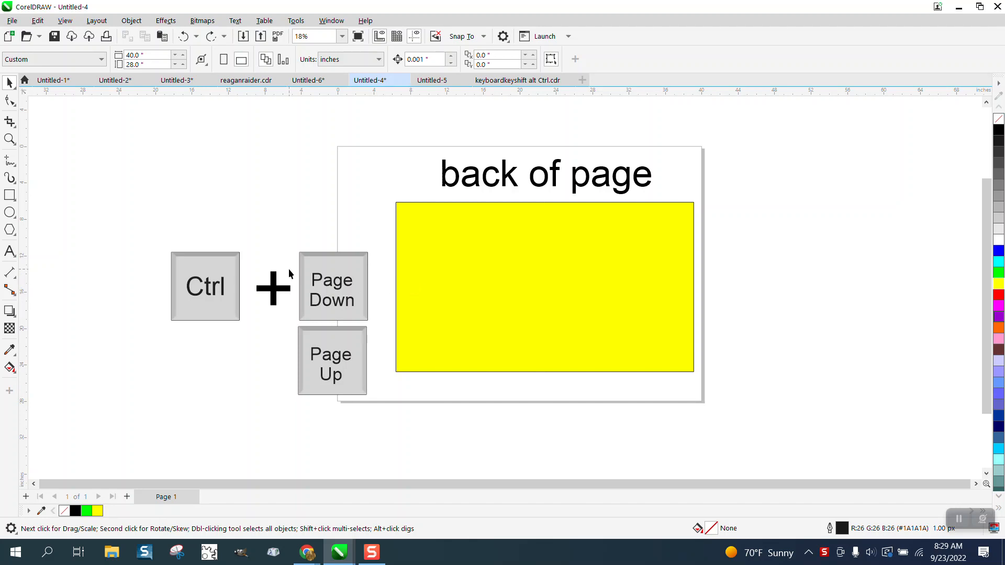
{"action": "left_click", "coordinate": [544, 287]}
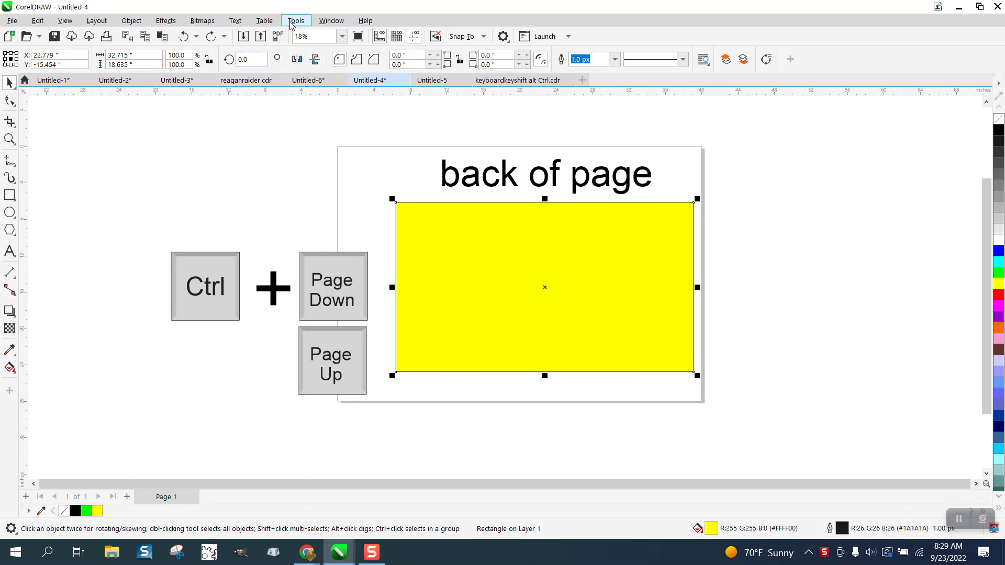
Step: Show the Shortcut Keys for To Back of Page (Ctrl+End, Esc) under Customization > Commands
{"action": "left_click", "coordinate": [296, 20]}
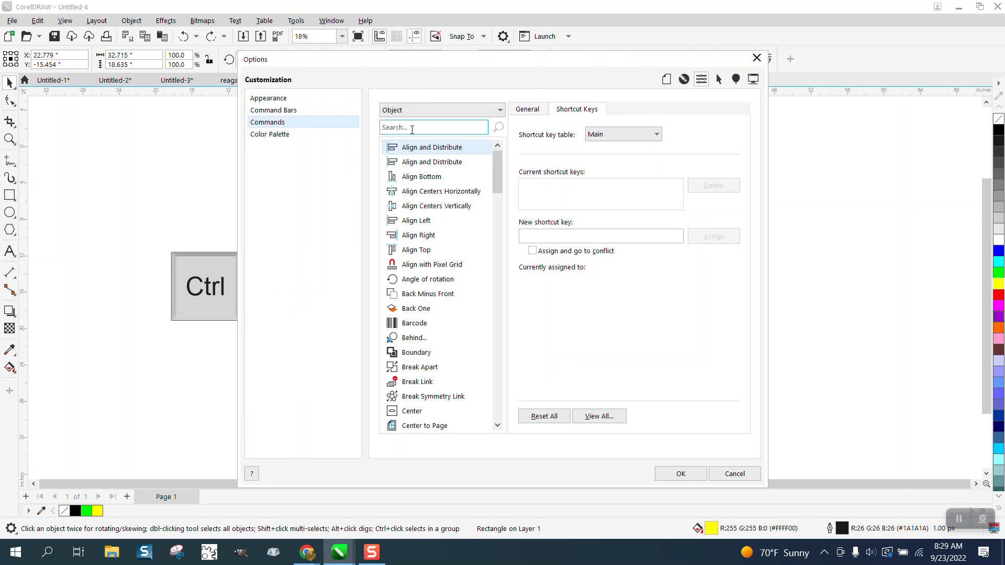
{"action": "left_click", "coordinate": [268, 122]}
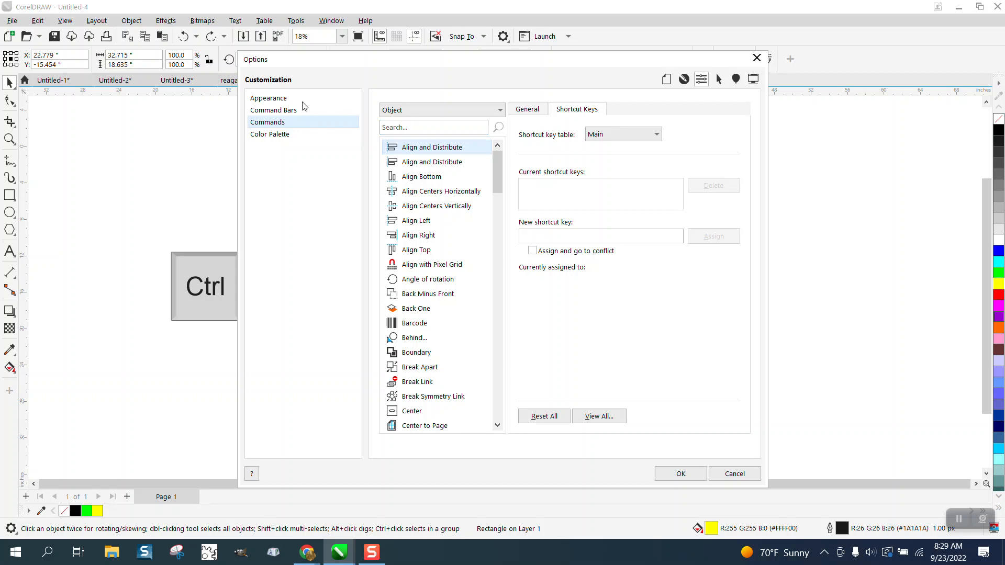
{"action": "left_click", "coordinate": [131, 21]}
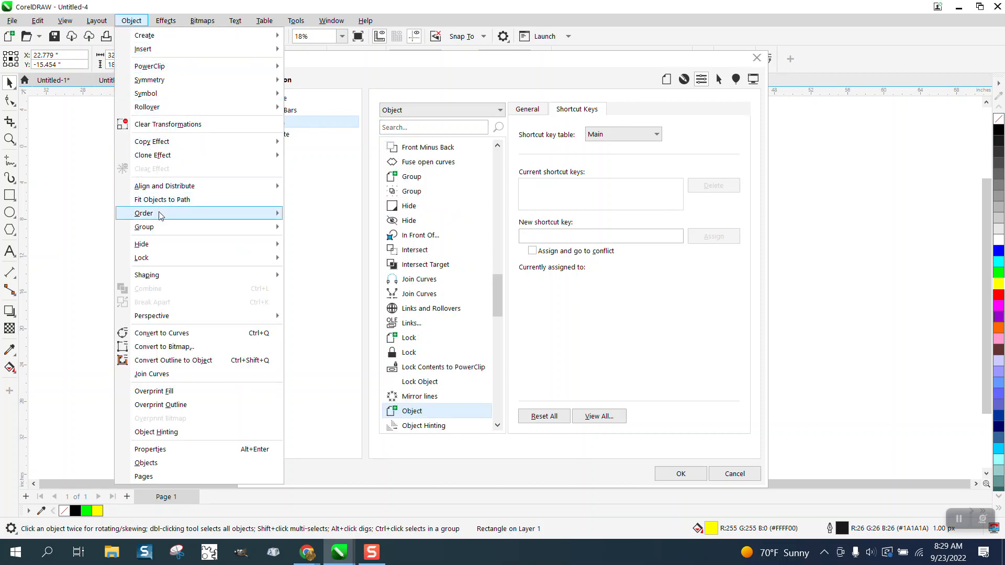
{"action": "left_click", "coordinate": [145, 213]}
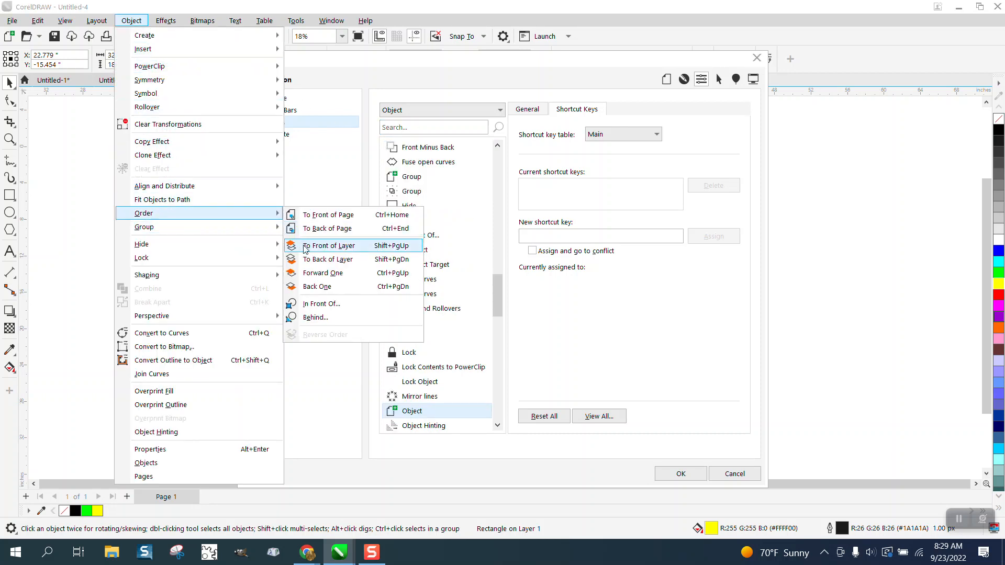
{"action": "mouse_move", "coordinate": [325, 231]}
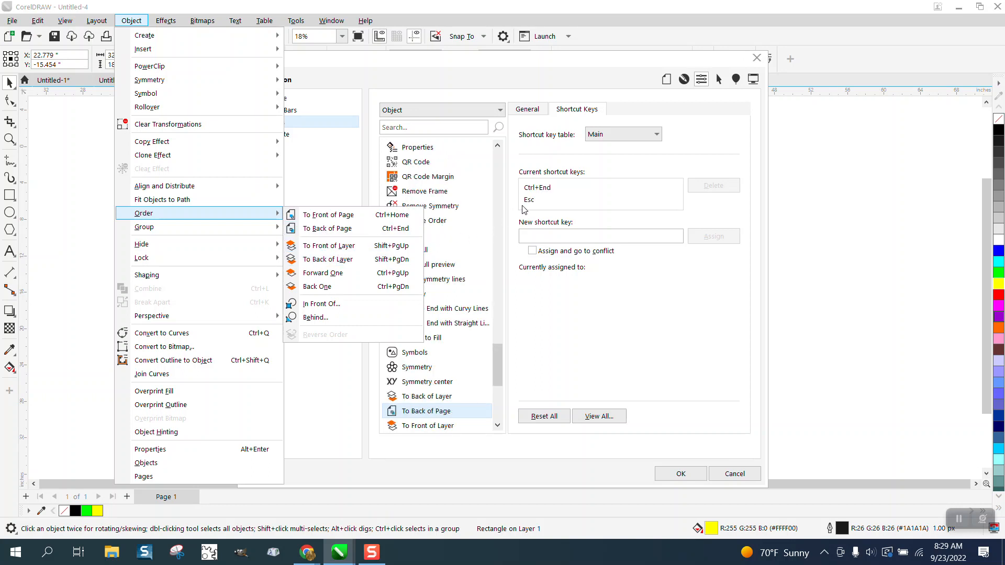
Step: Remove the Esc shortcut from To Back of Page, keeping Ctrl+End, and confirm with OK
{"action": "left_click", "coordinate": [528, 200]}
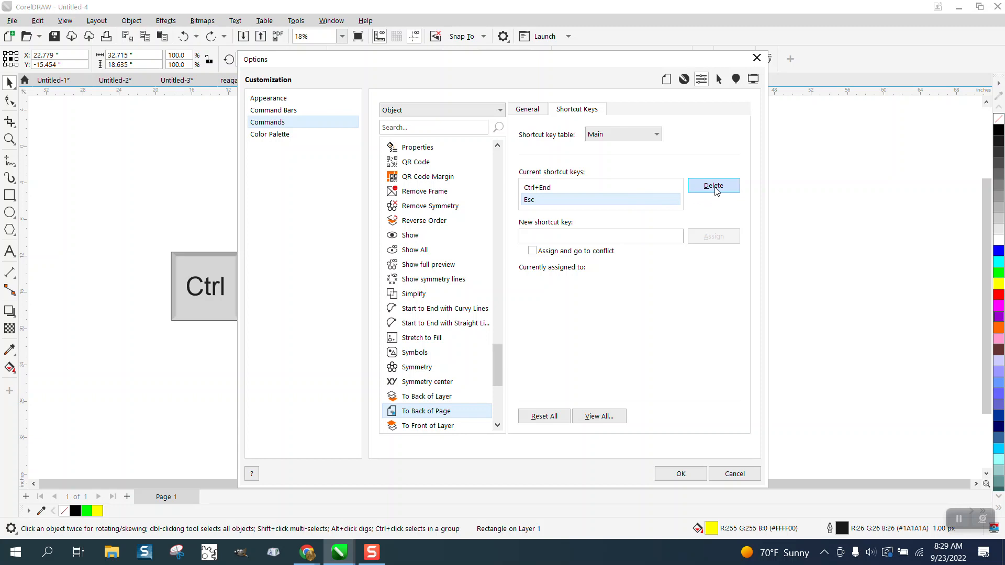
{"action": "left_click", "coordinate": [713, 185]}
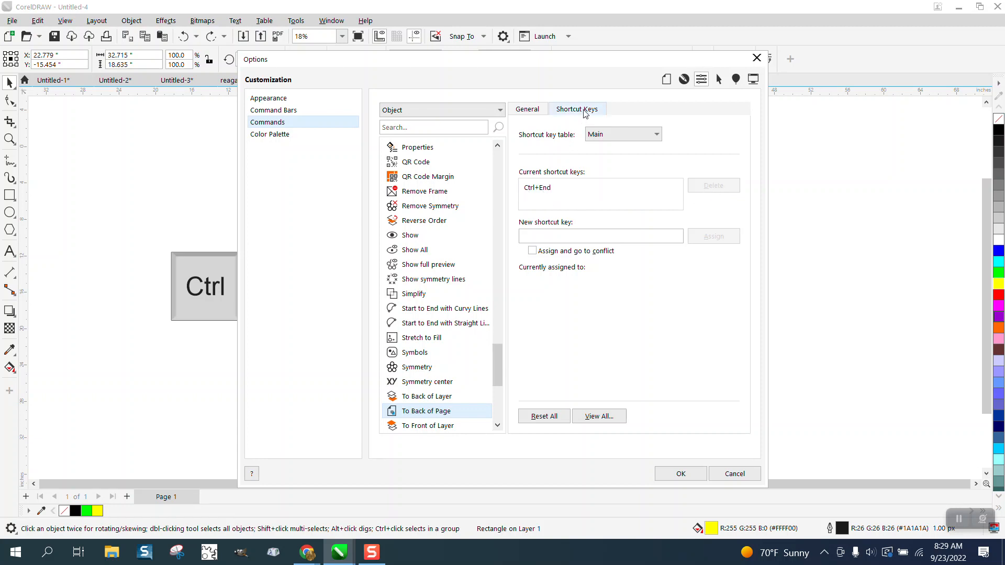
{"action": "left_click", "coordinate": [600, 236]}
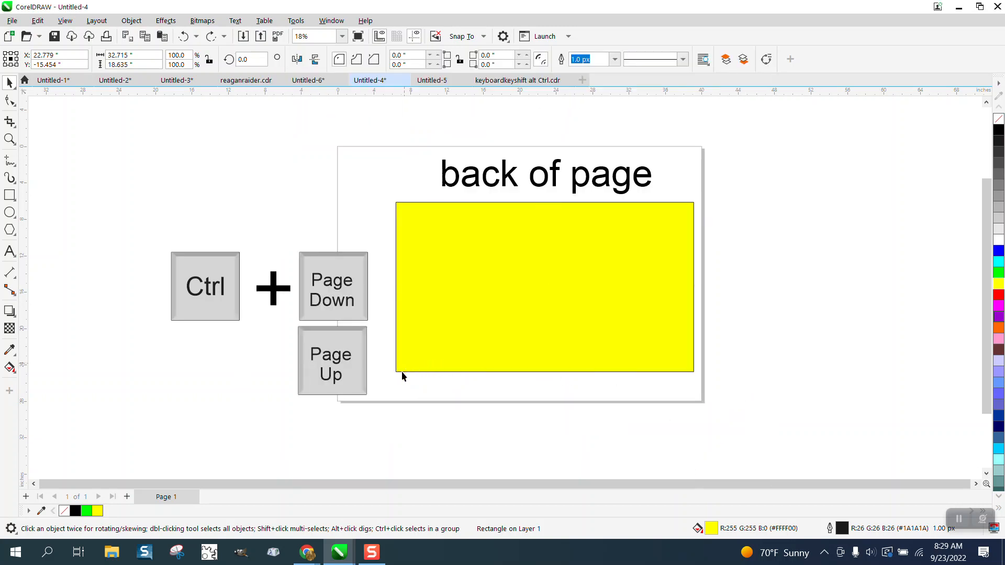
Step: Send the yellow rectangle to the back so the green circle appears at its centre
{"action": "left_click", "coordinate": [545, 287]}
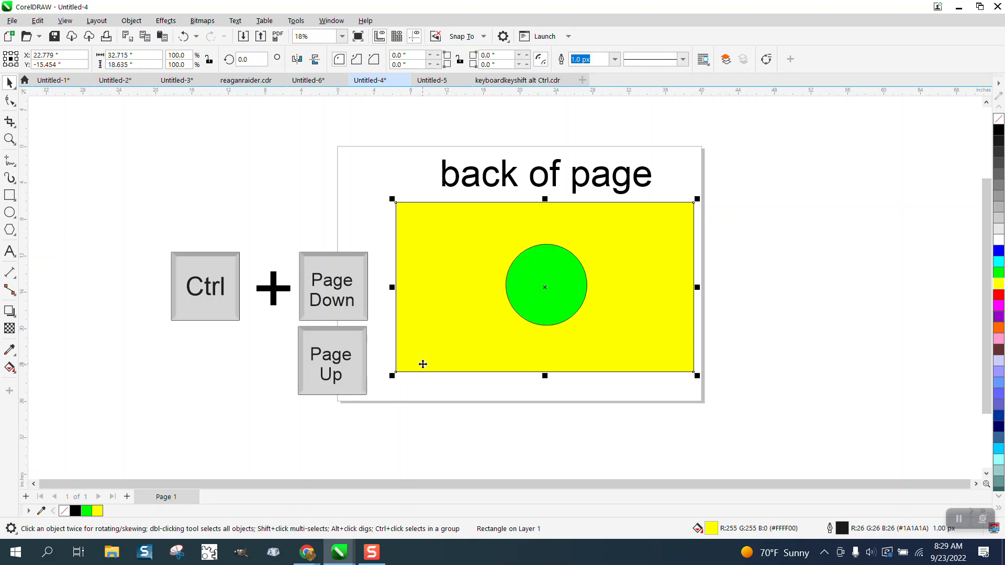
{"action": "mouse_move", "coordinate": [446, 315]}
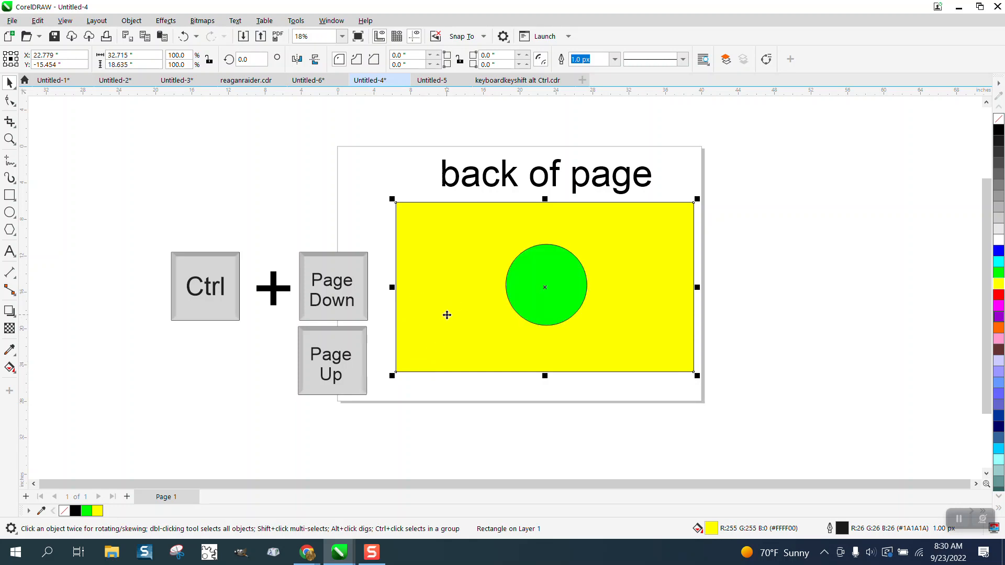
{"action": "left_click", "coordinate": [544, 286]}
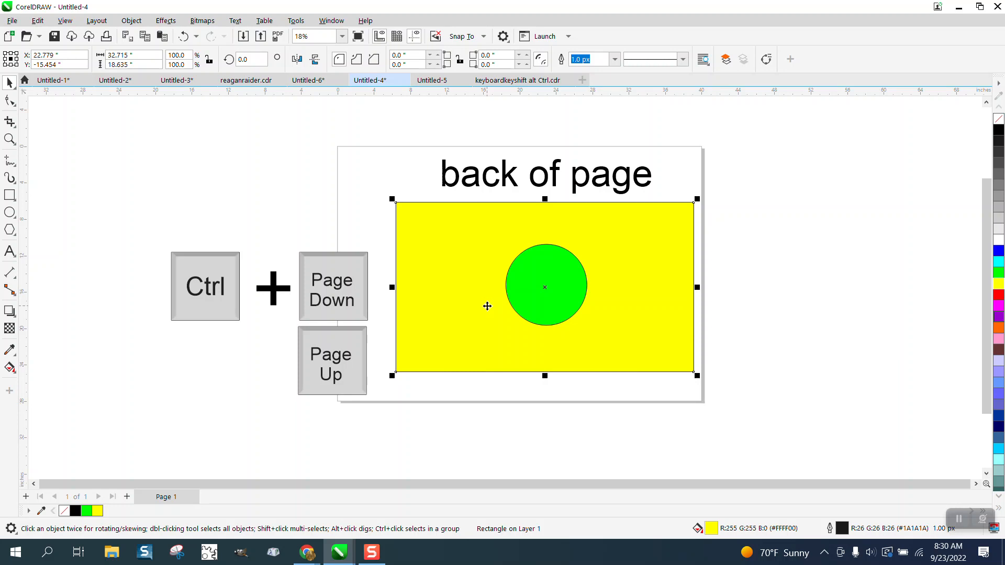
{"action": "mouse_move", "coordinate": [399, 288]}
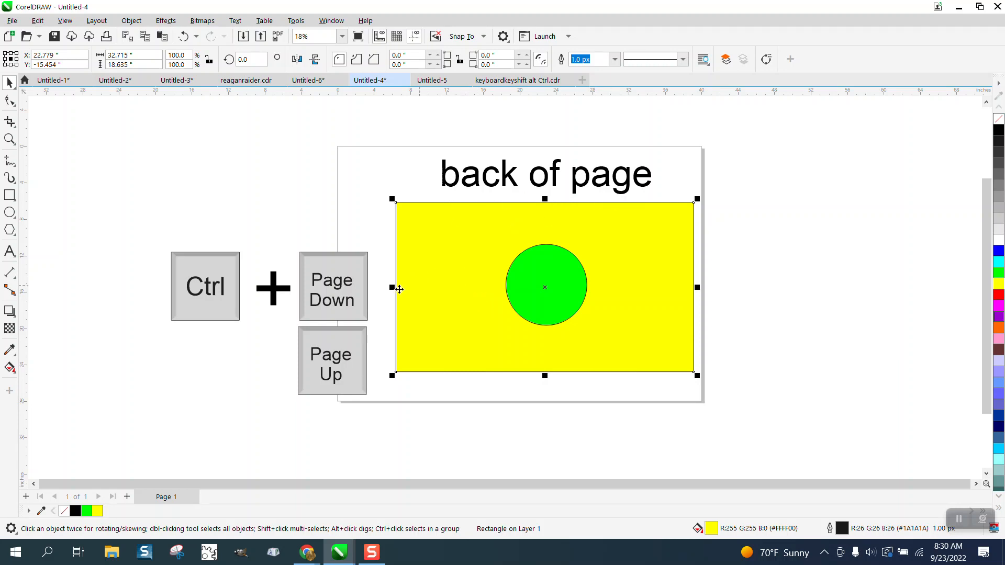
{"action": "mouse_move", "coordinate": [373, 275]}
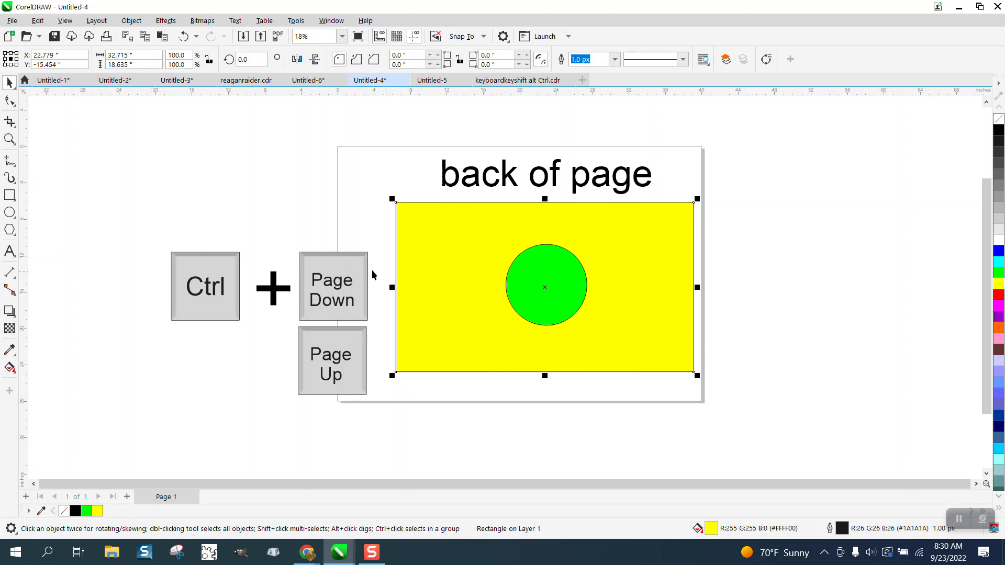
{"action": "mouse_move", "coordinate": [344, 299]}
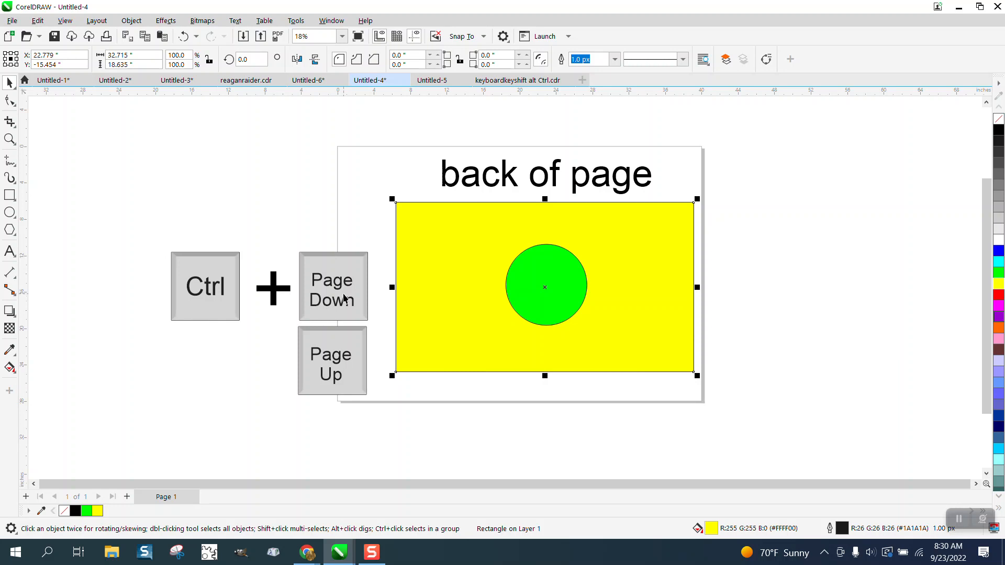